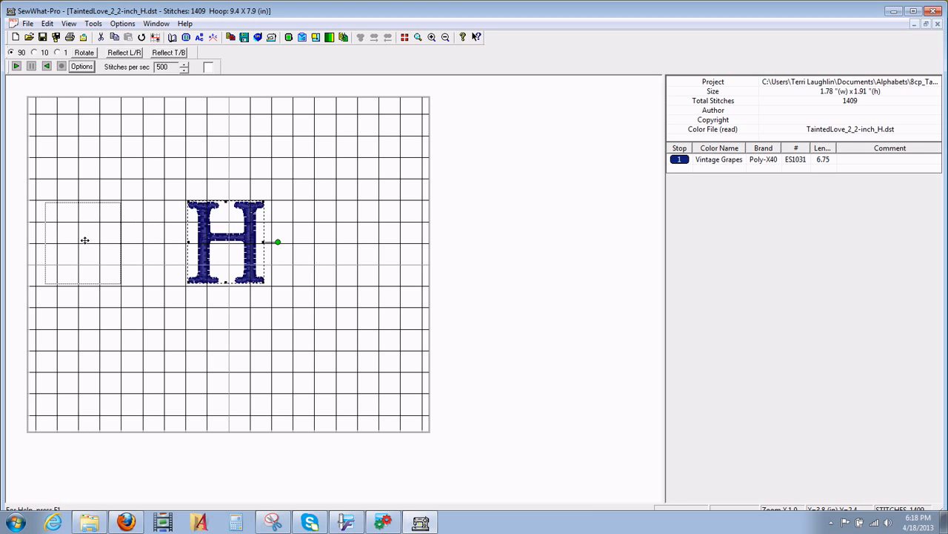
- Drag the embroidered letter H from the hoop's middle to its left edge
drag(225, 243, 81, 243)
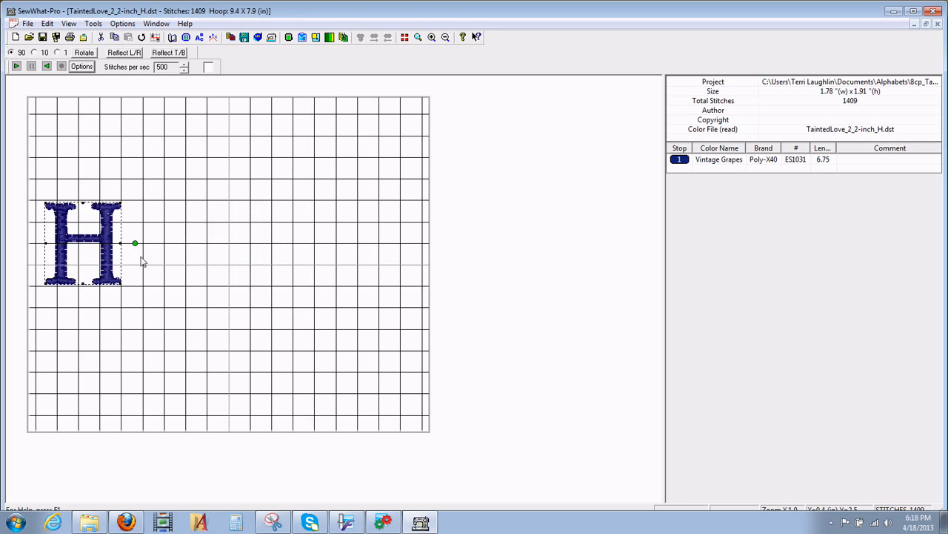
mouse_move(702, 143)
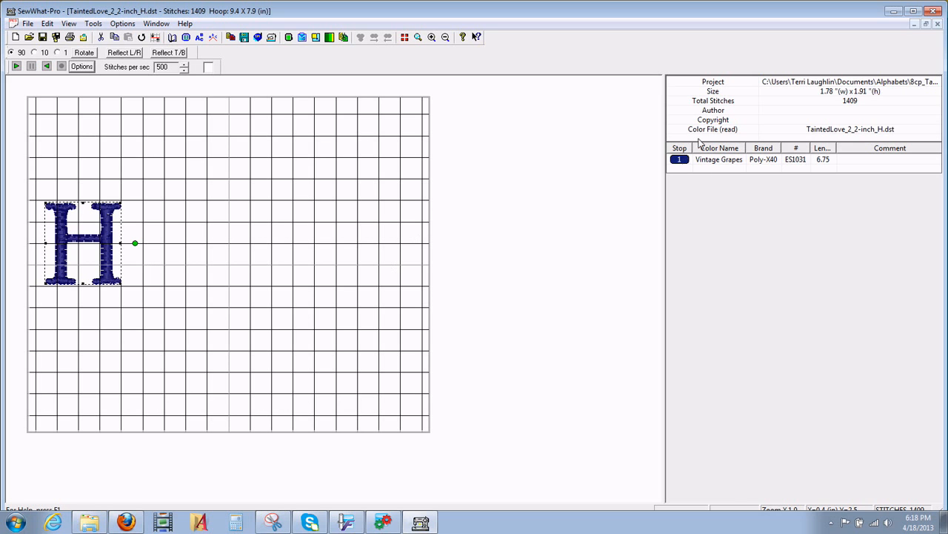
mouse_move(127, 160)
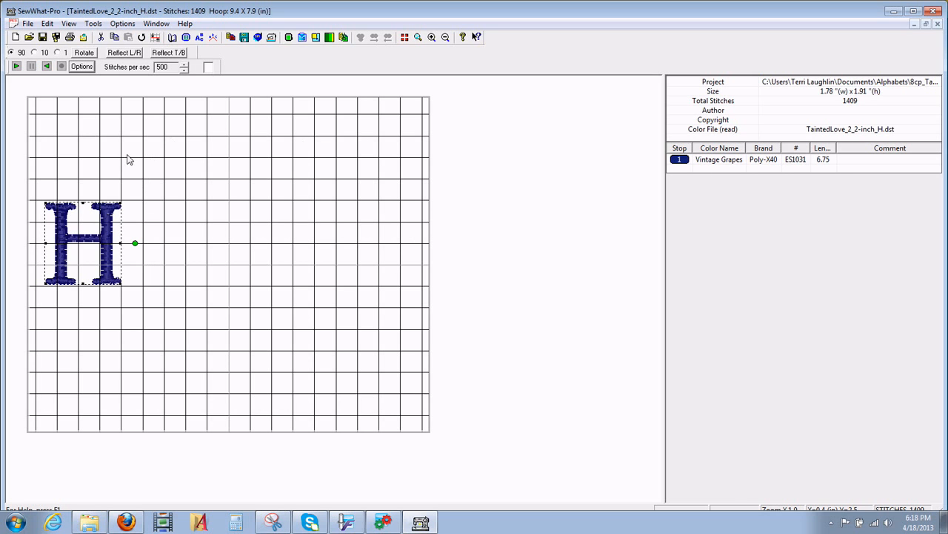
mouse_move(69, 98)
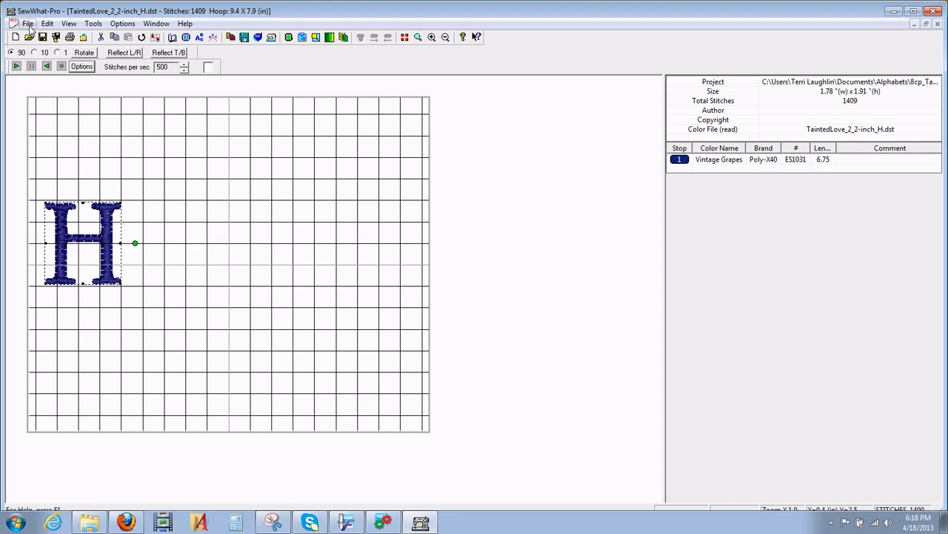
- Bring up the View menu's list of display options
click(27, 24)
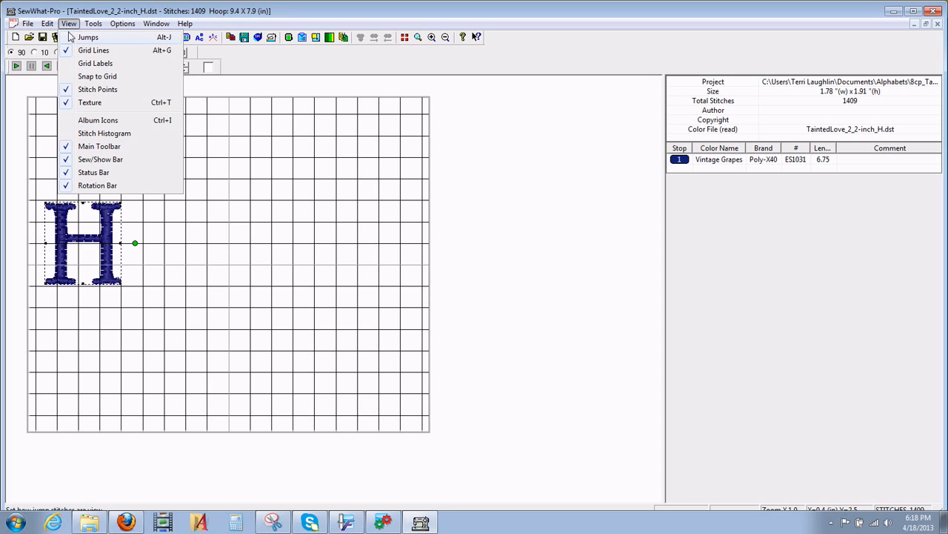
mouse_move(97, 120)
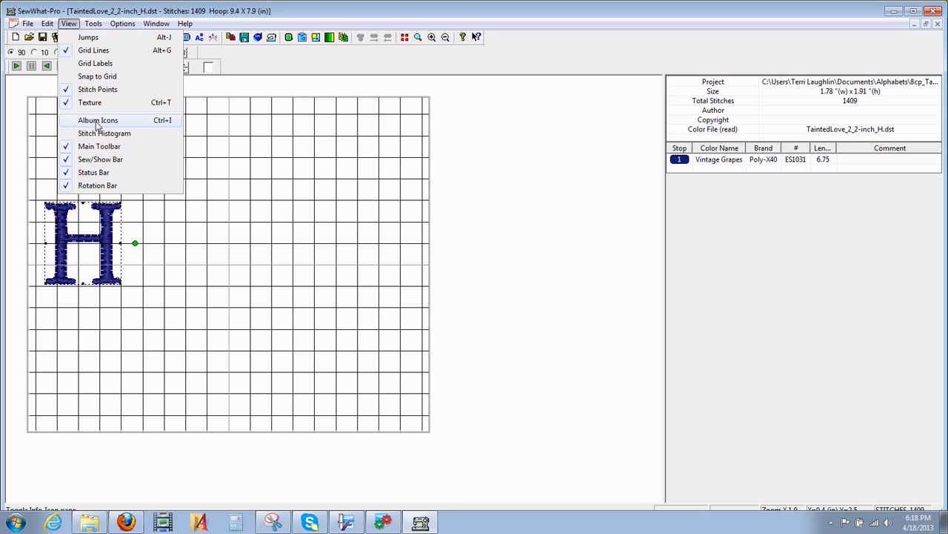
mouse_move(166, 126)
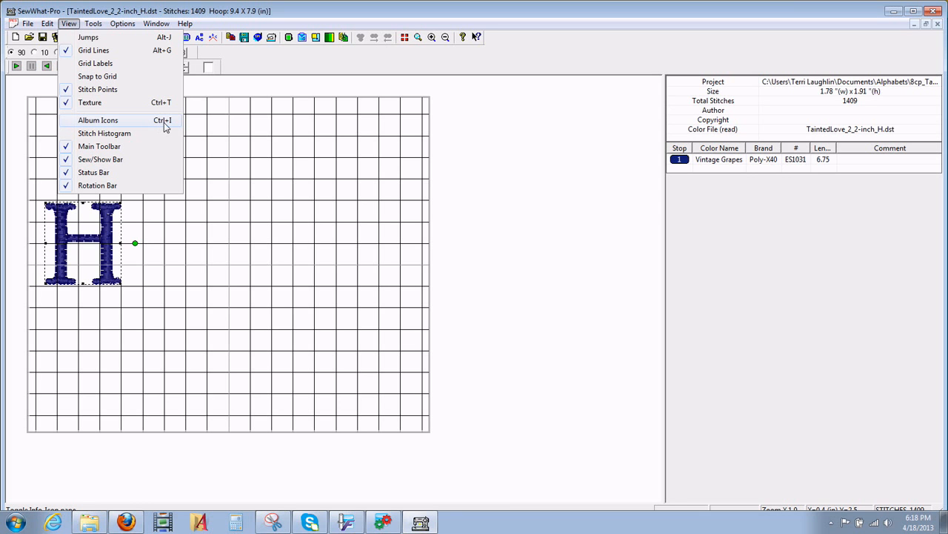
mouse_move(81, 120)
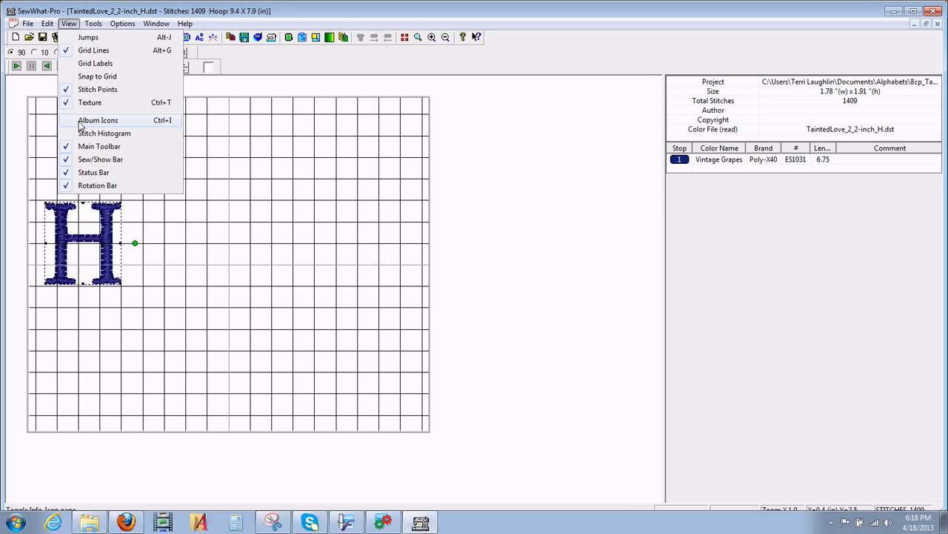
- Show the Album Icons for the Tainted Love folder and re-enable Alphabet Mode
click(98, 120)
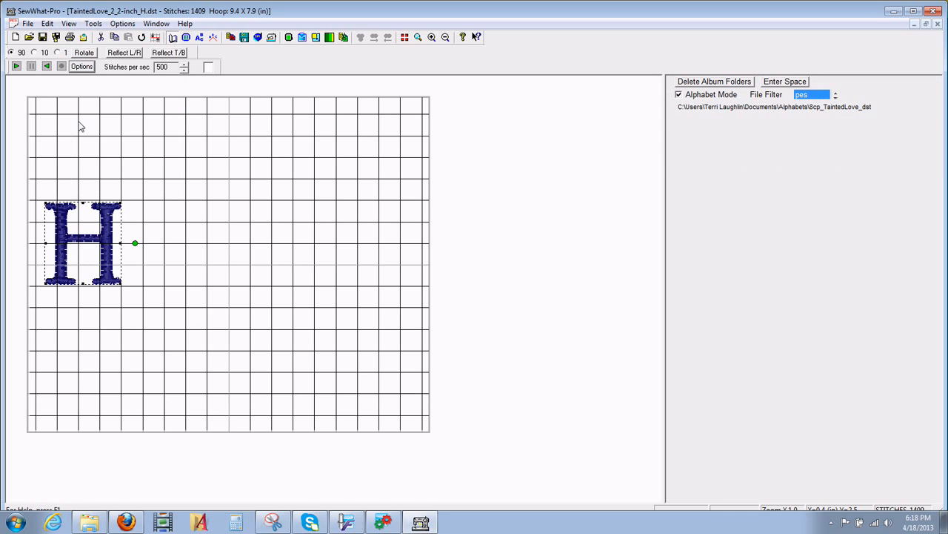
mouse_move(735, 123)
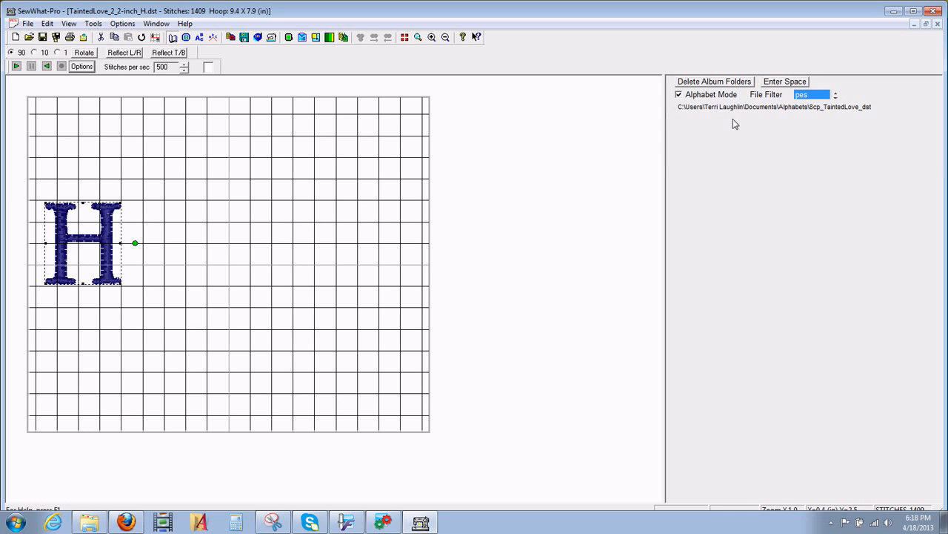
mouse_move(757, 125)
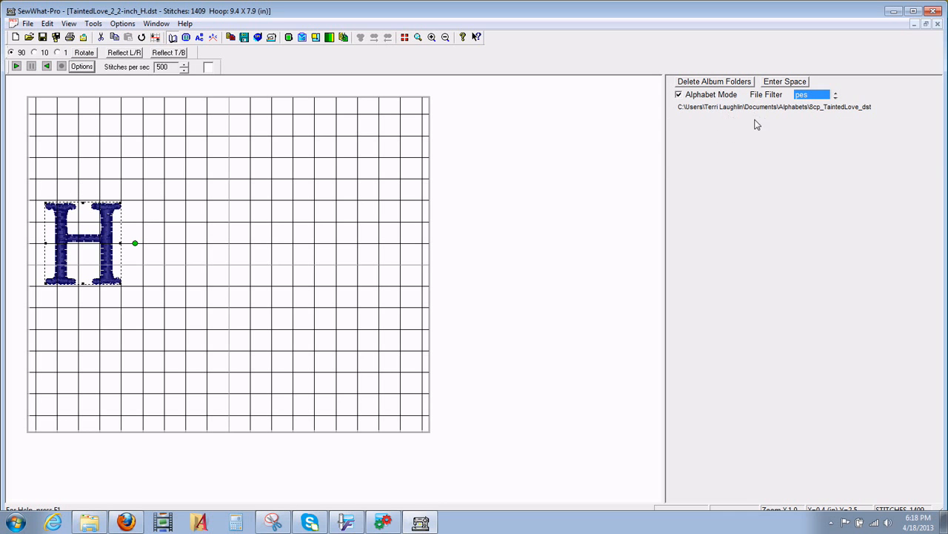
mouse_move(709, 97)
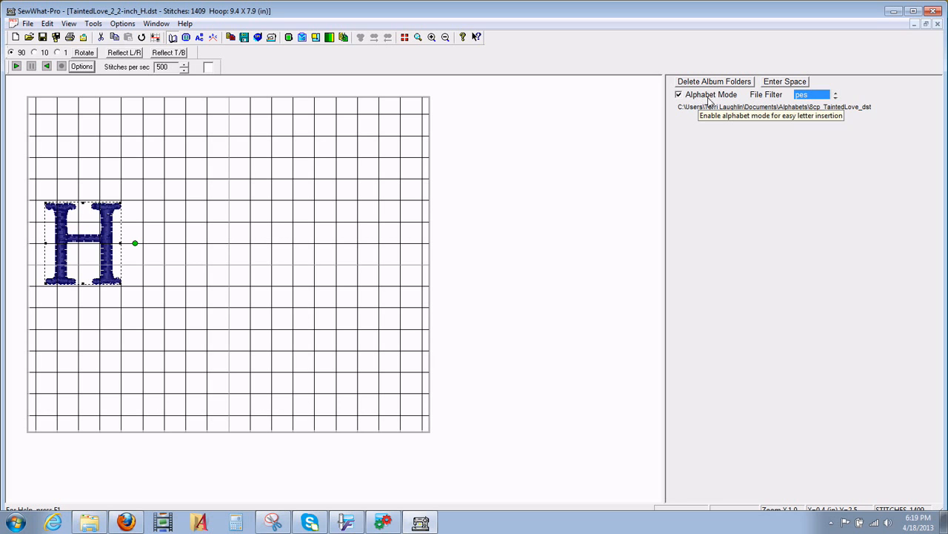
mouse_move(803, 102)
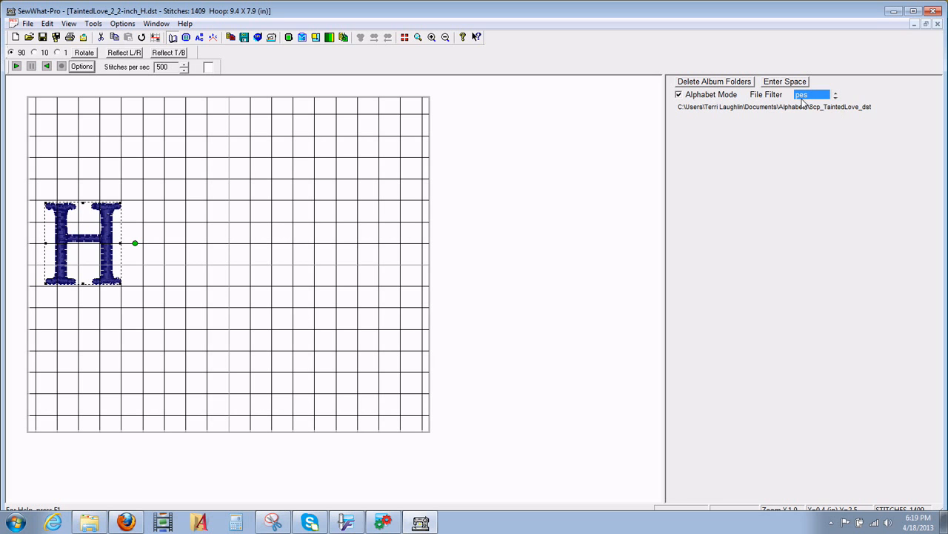
mouse_move(730, 102)
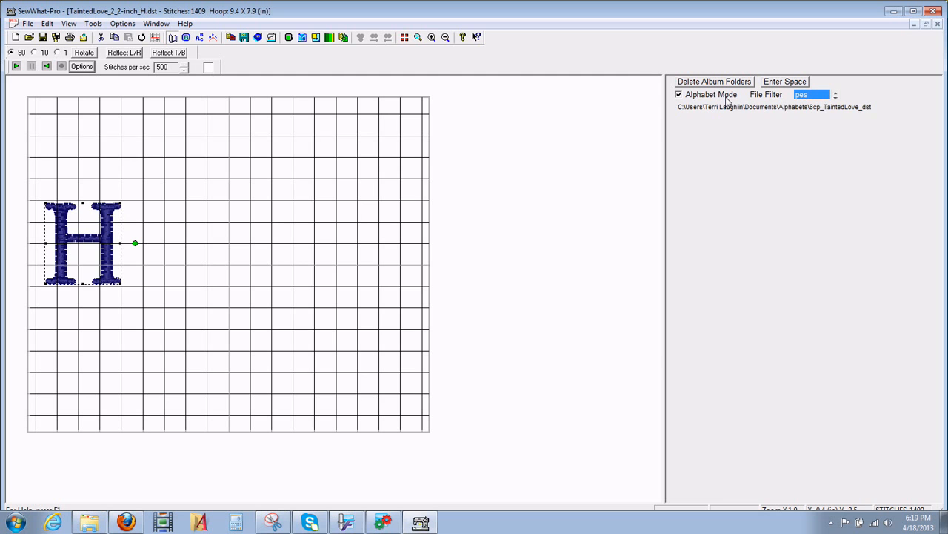
click(679, 95)
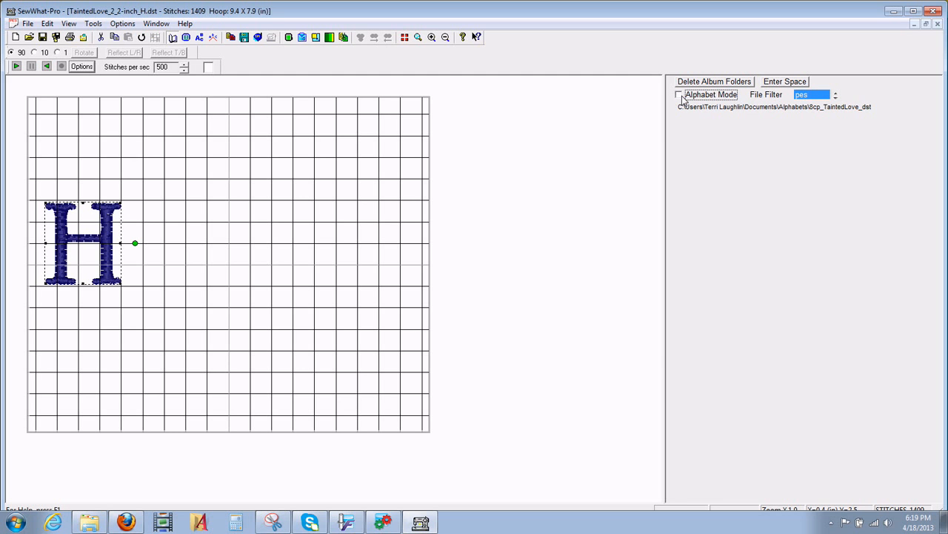
click(679, 94)
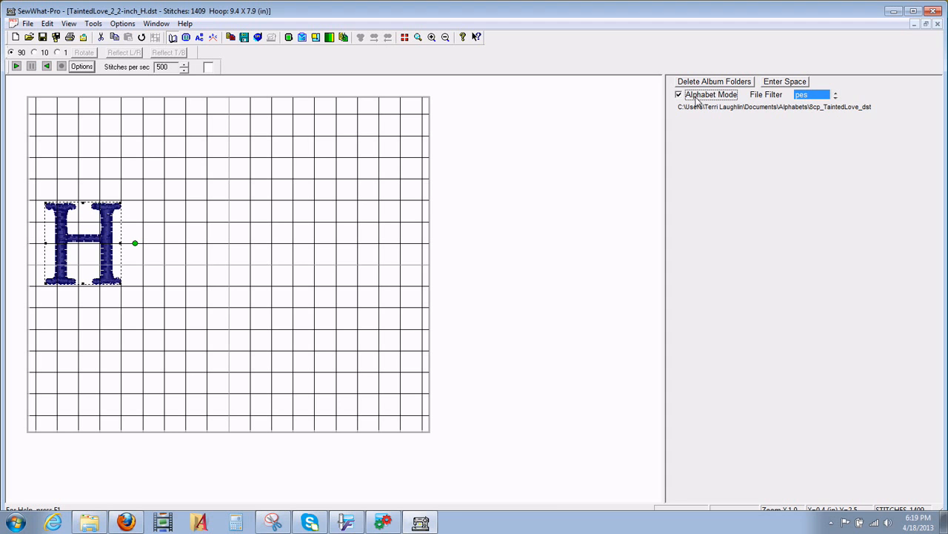
mouse_move(812, 94)
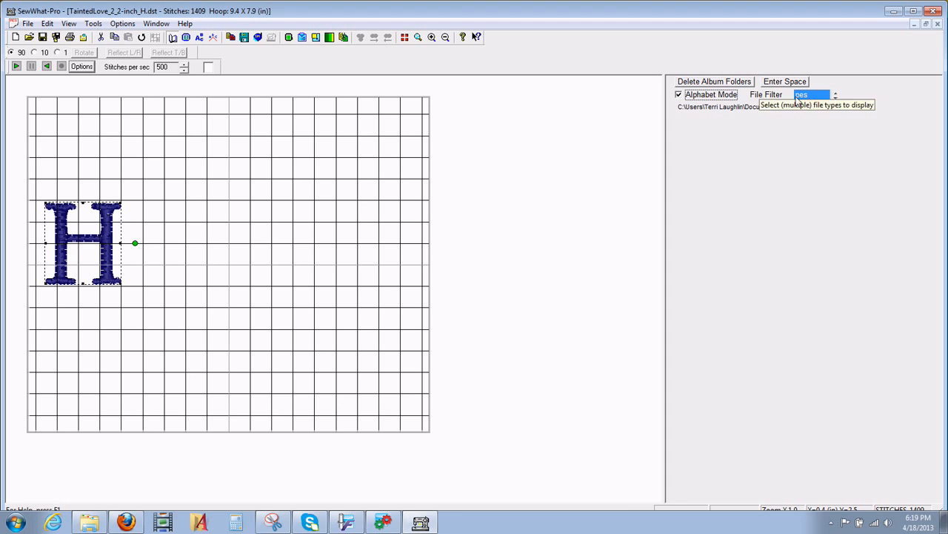
mouse_move(712, 95)
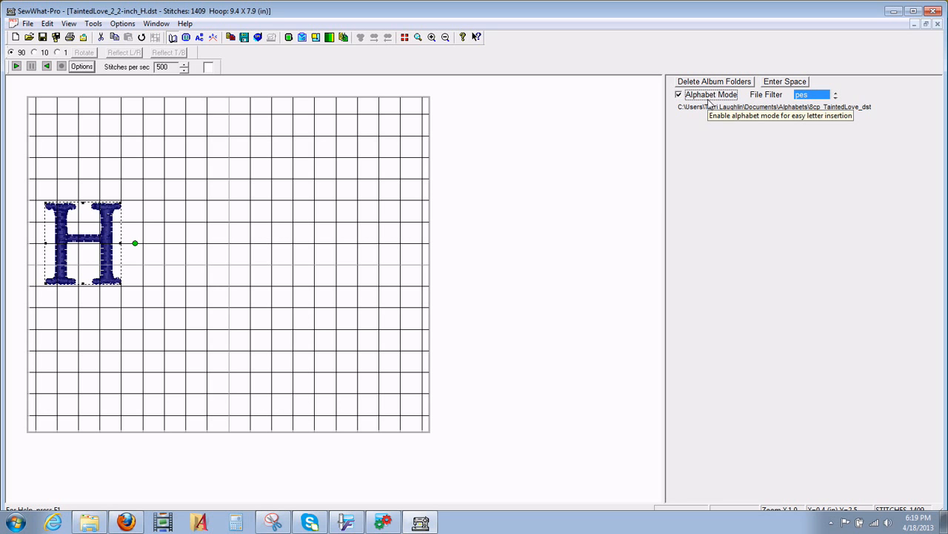
mouse_move(768, 97)
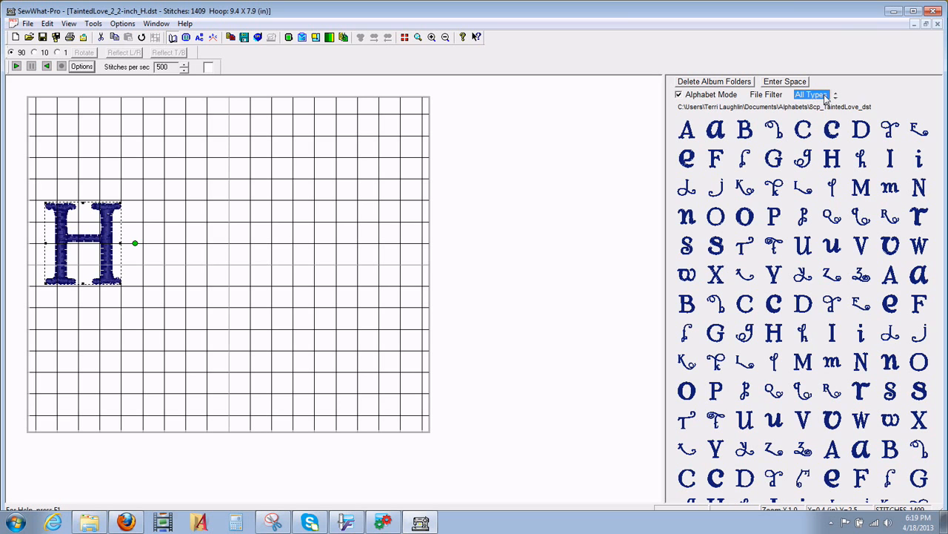
mouse_move(833, 95)
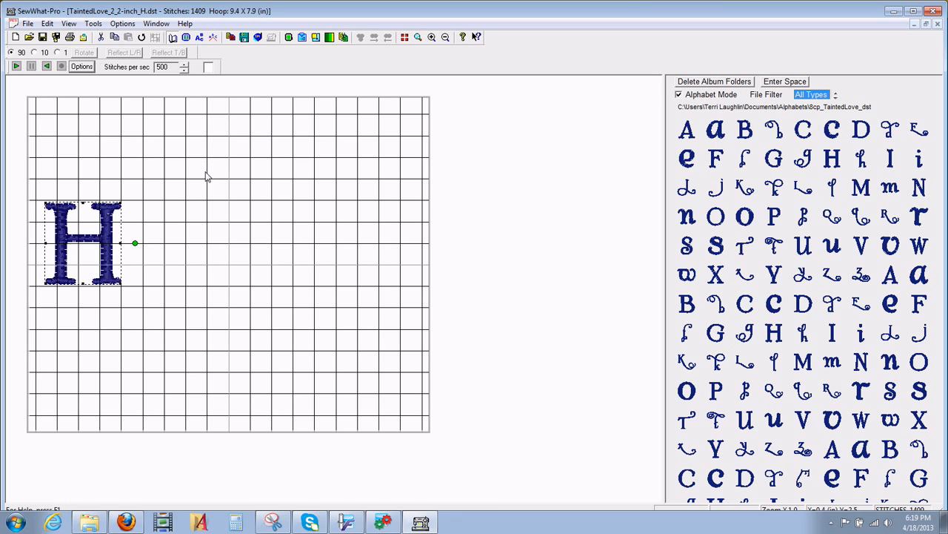
mouse_move(363, 240)
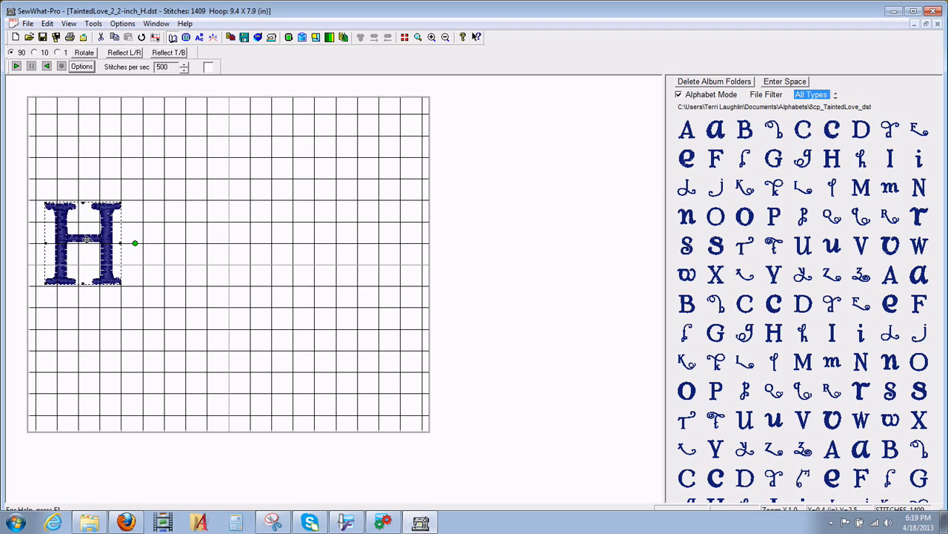
mouse_move(506, 169)
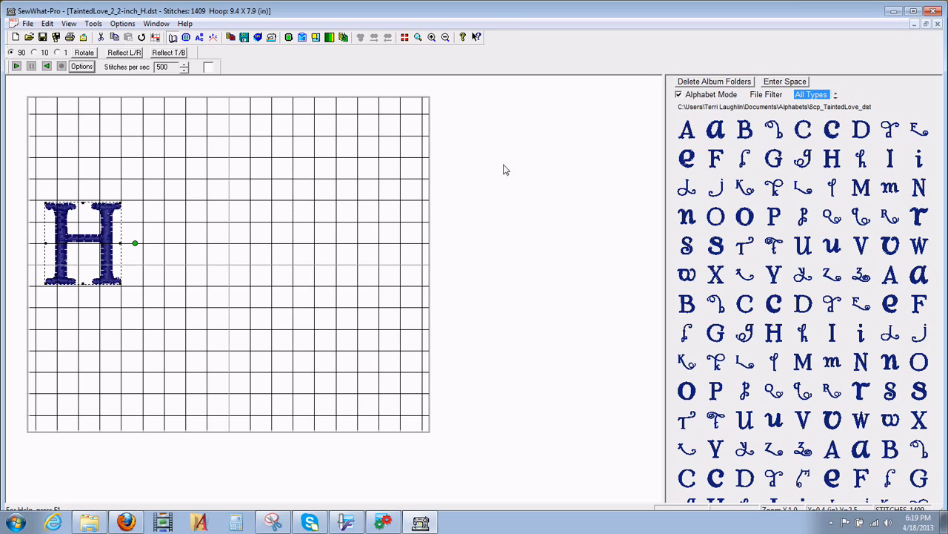
mouse_move(689, 87)
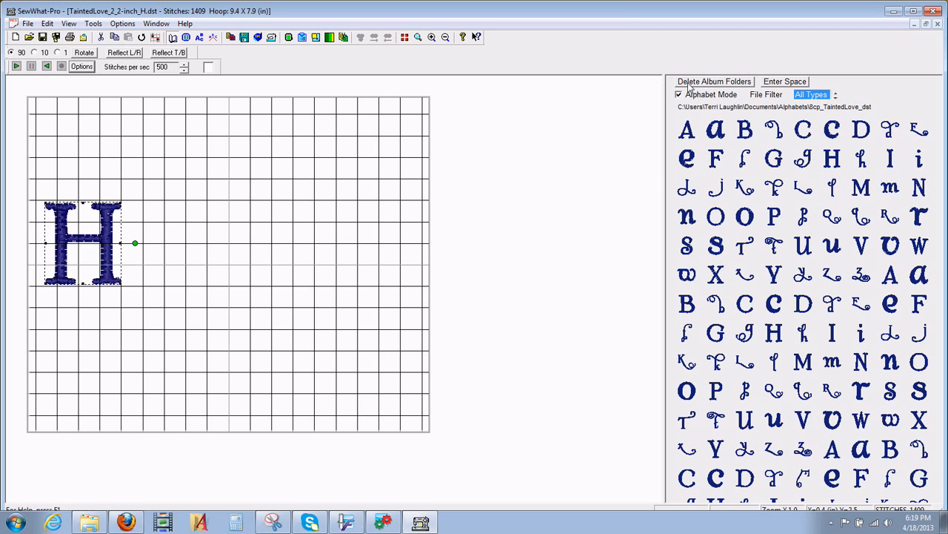
mouse_move(778, 131)
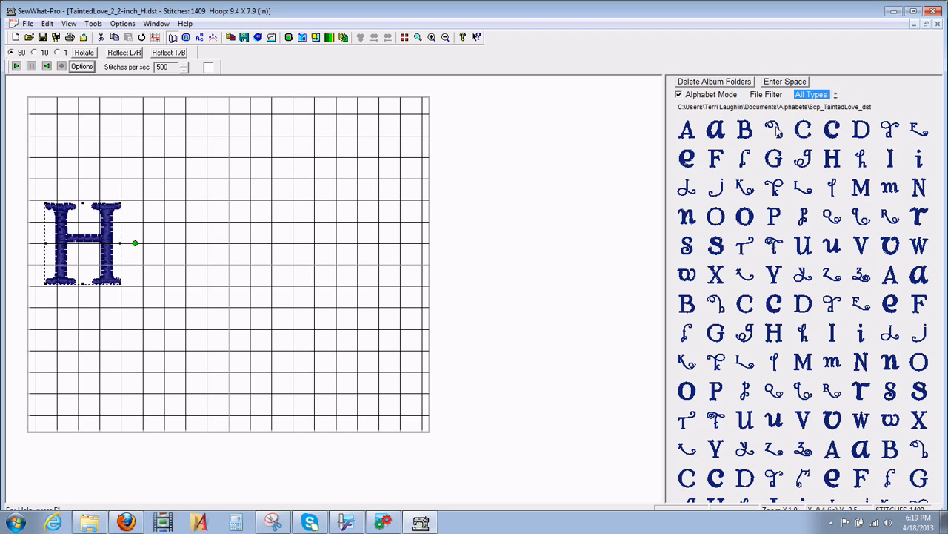
mouse_move(896, 205)
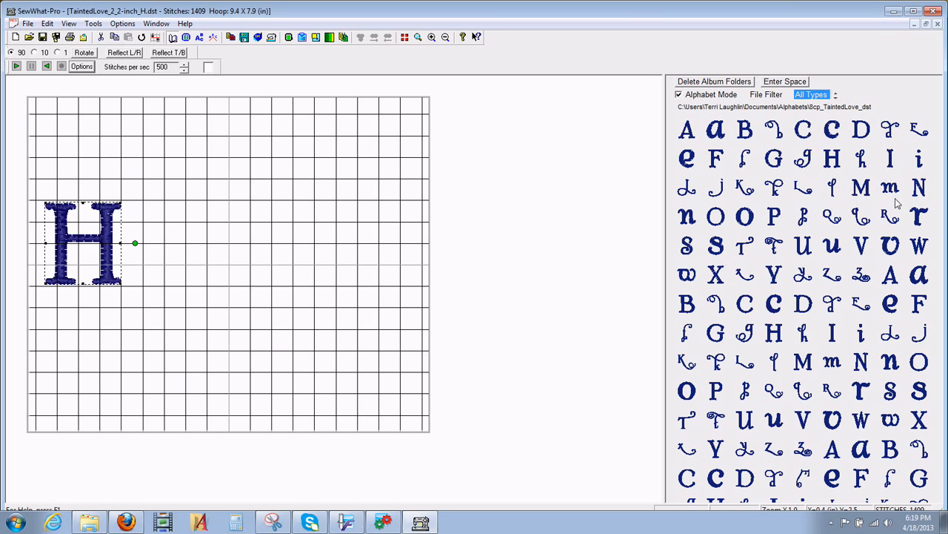
mouse_move(151, 251)
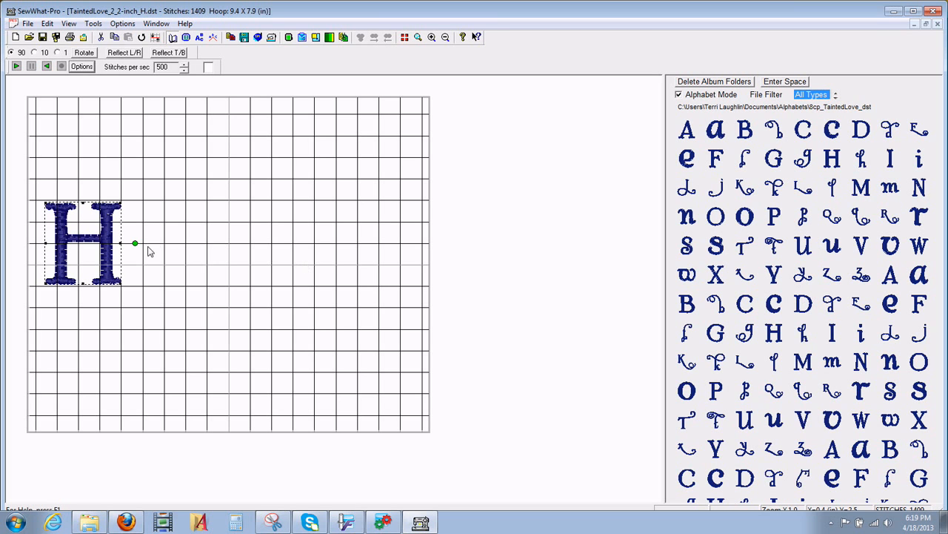
mouse_move(41, 234)
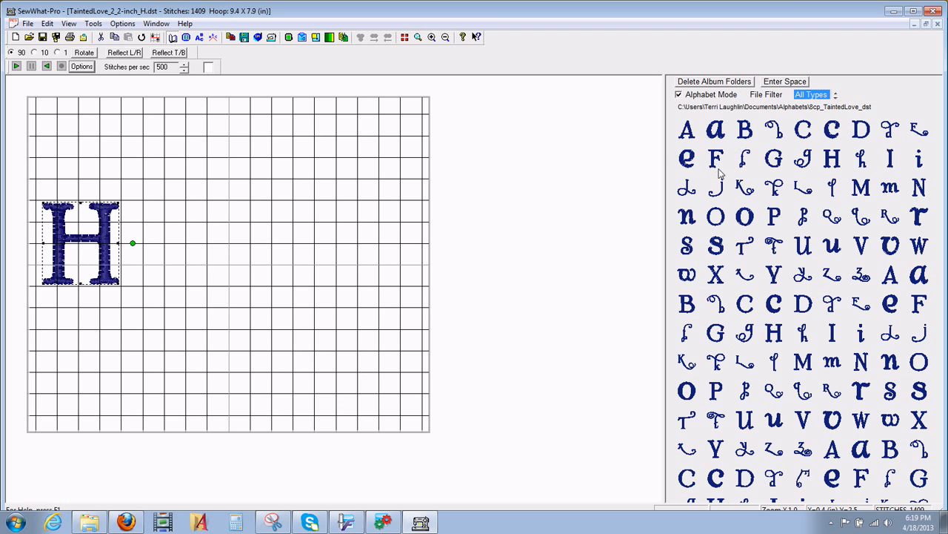
mouse_move(691, 163)
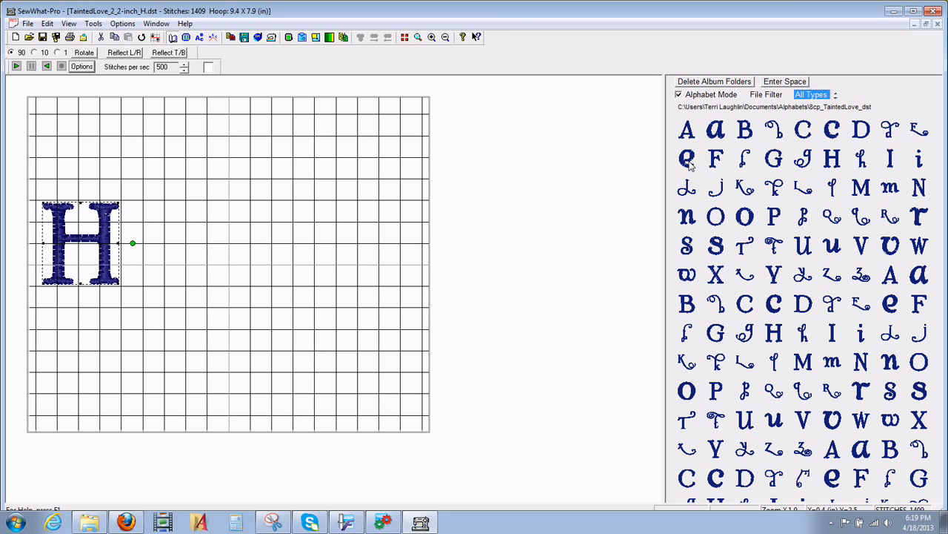
- Append a lowercase e and a swirly lowercase l after the H
click(686, 159)
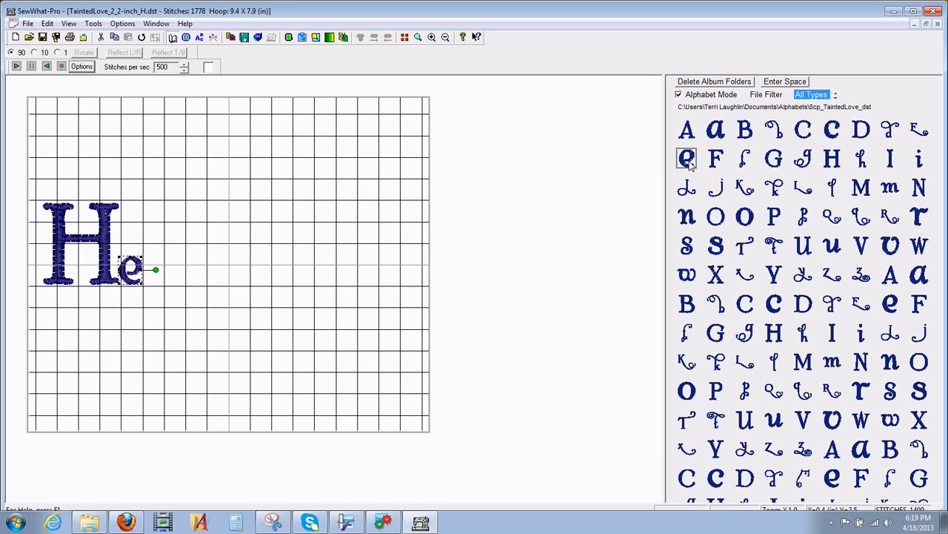
mouse_move(880, 180)
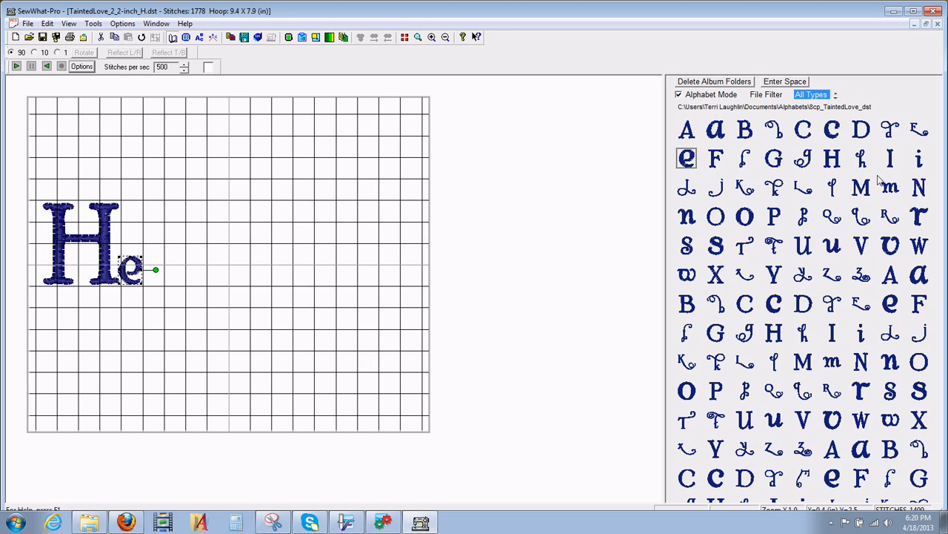
mouse_move(831, 191)
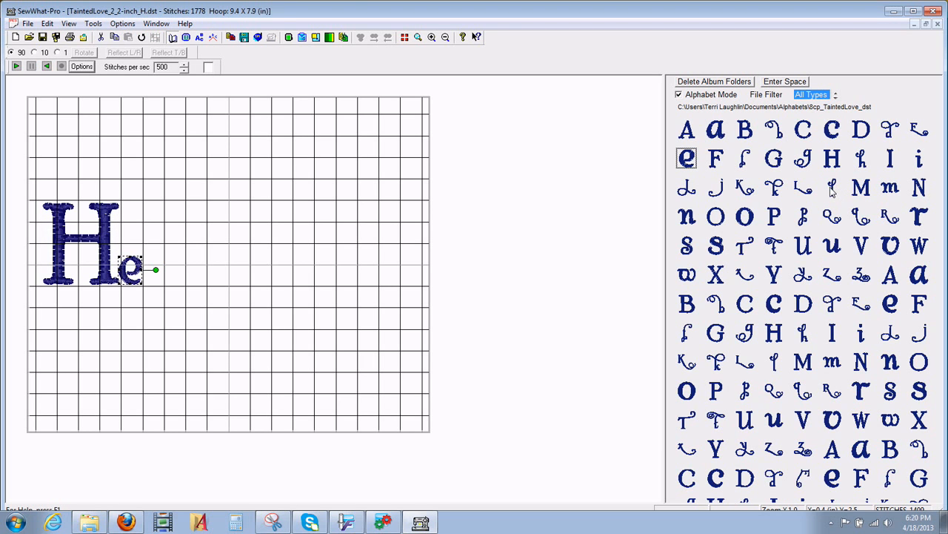
mouse_move(836, 194)
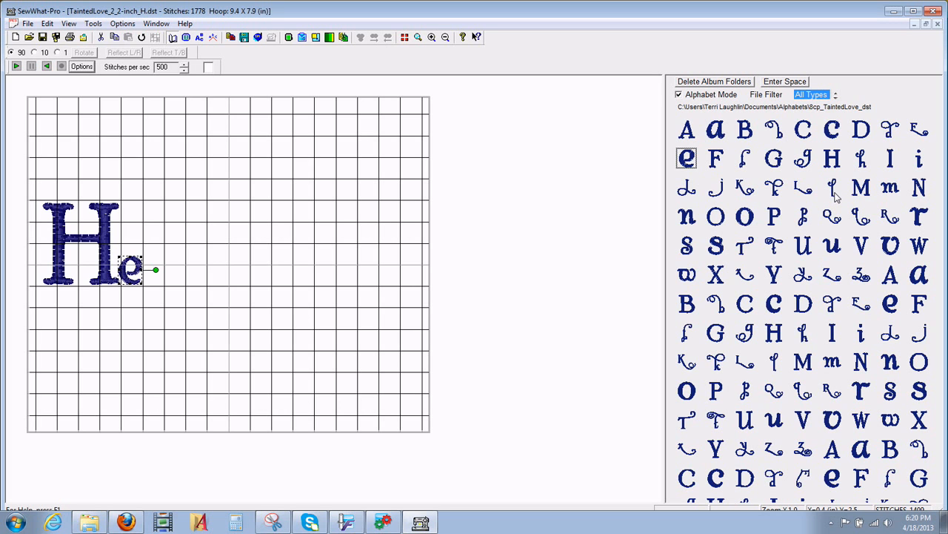
click(833, 187)
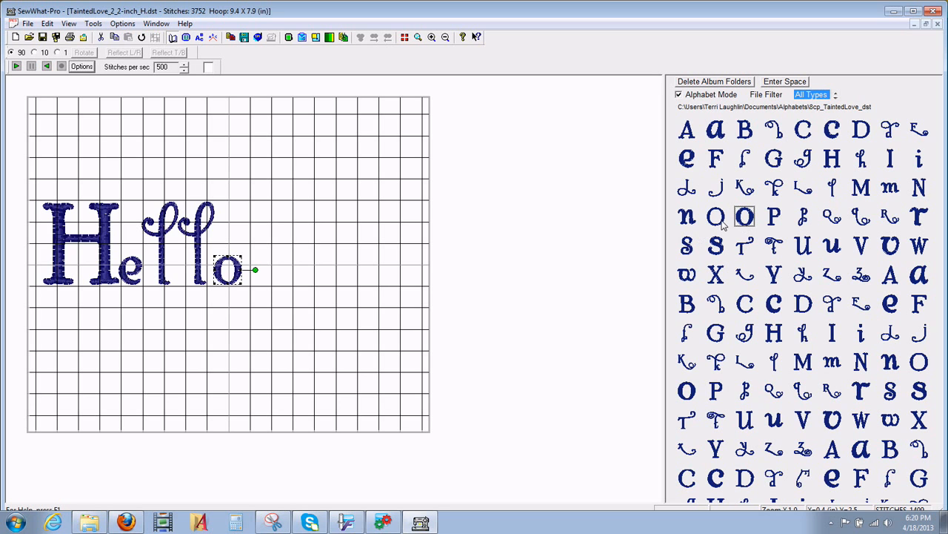
mouse_move(768, 222)
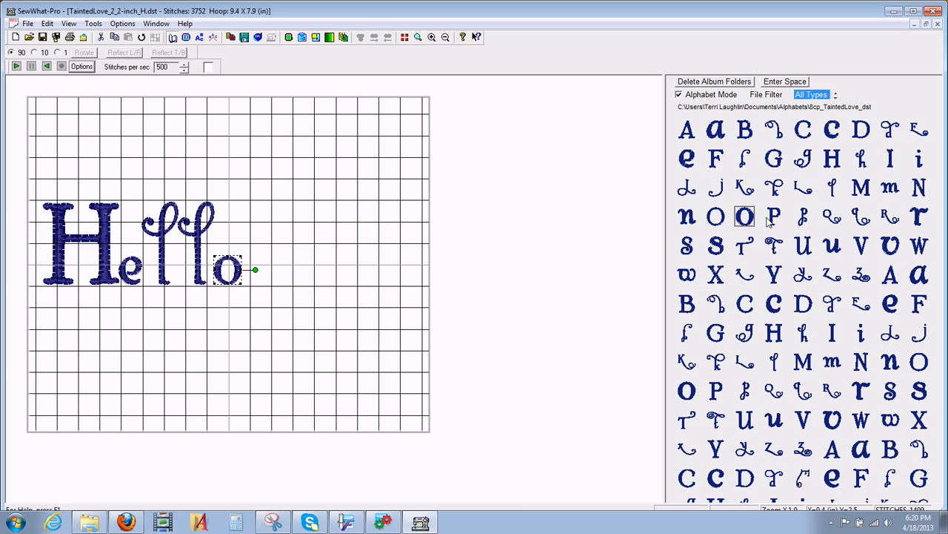
mouse_move(422, 274)
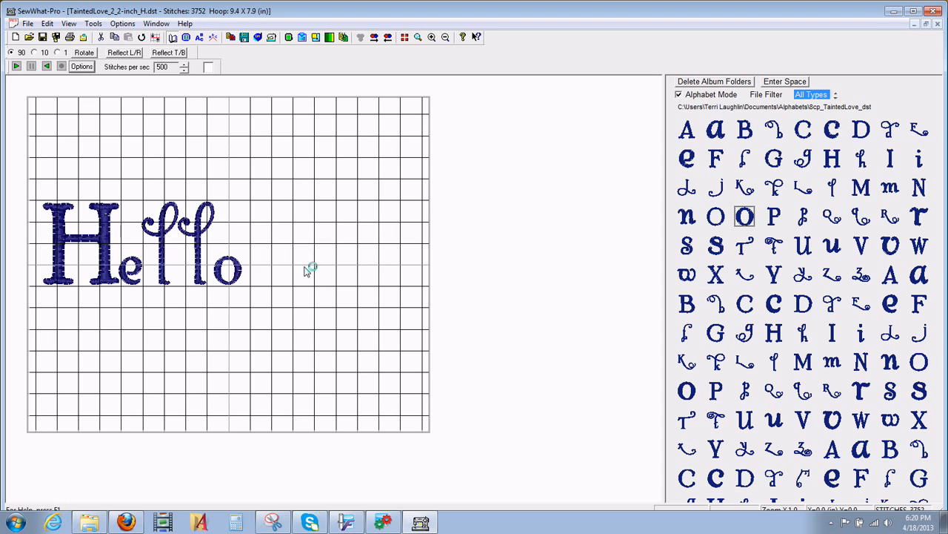
click(228, 270)
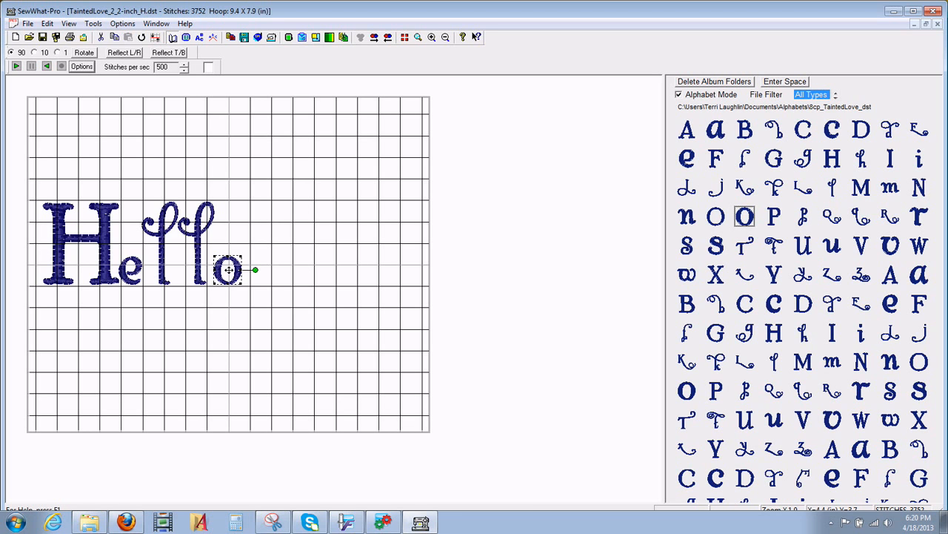
mouse_move(522, 195)
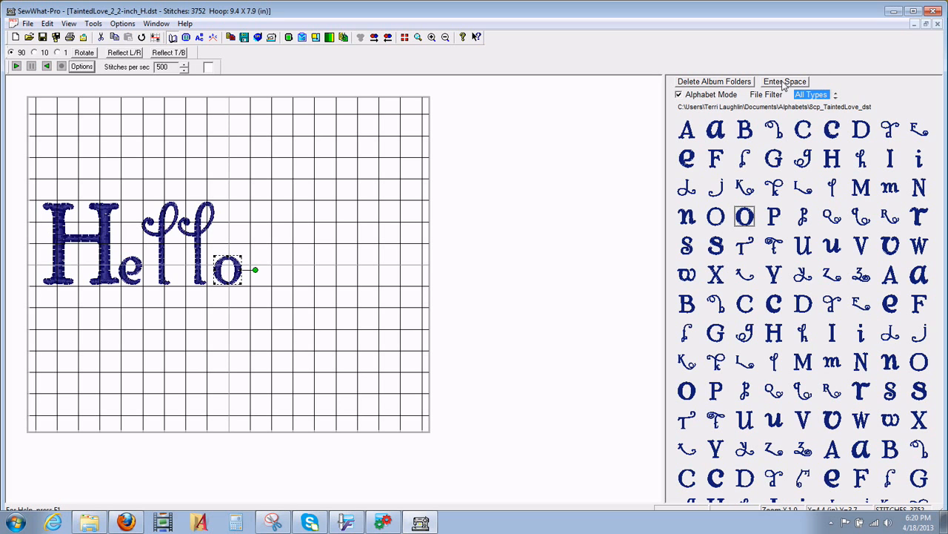
mouse_move(784, 82)
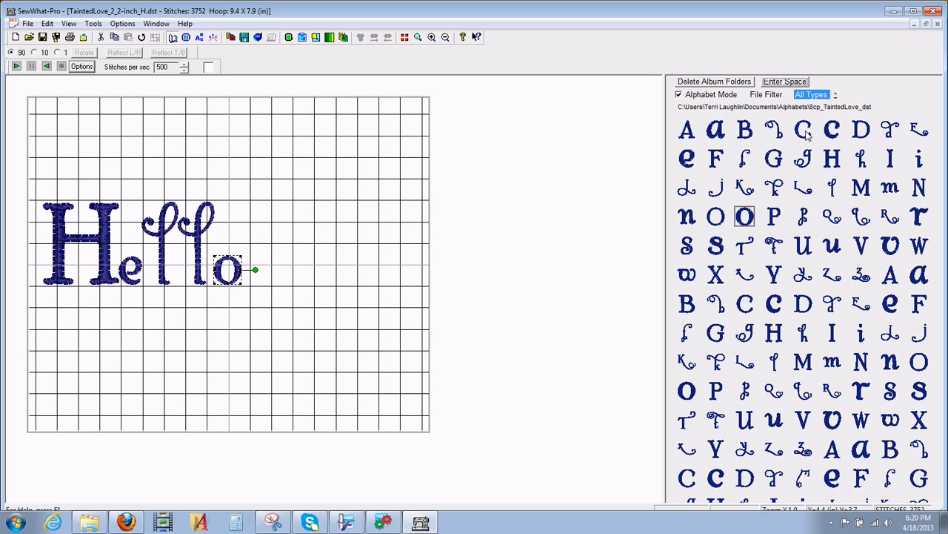
mouse_move(773, 136)
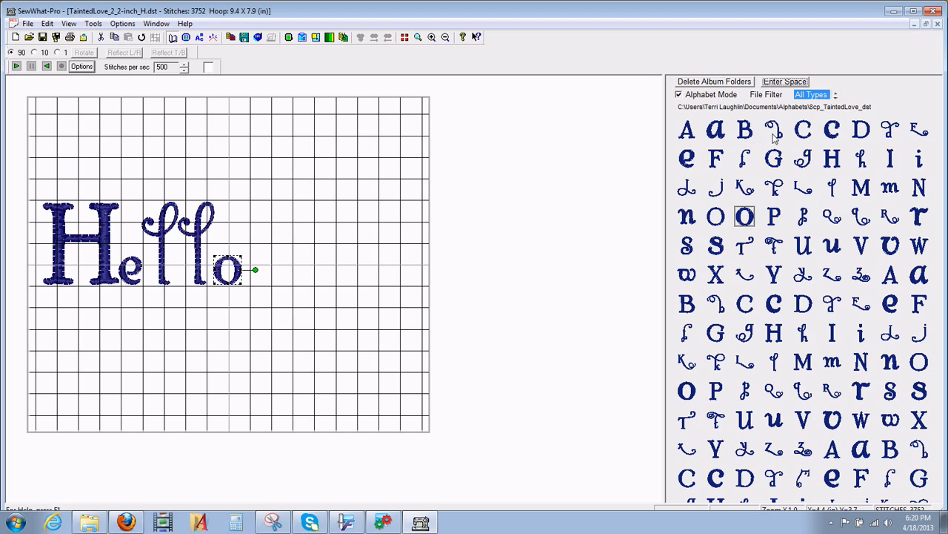
mouse_move(683, 211)
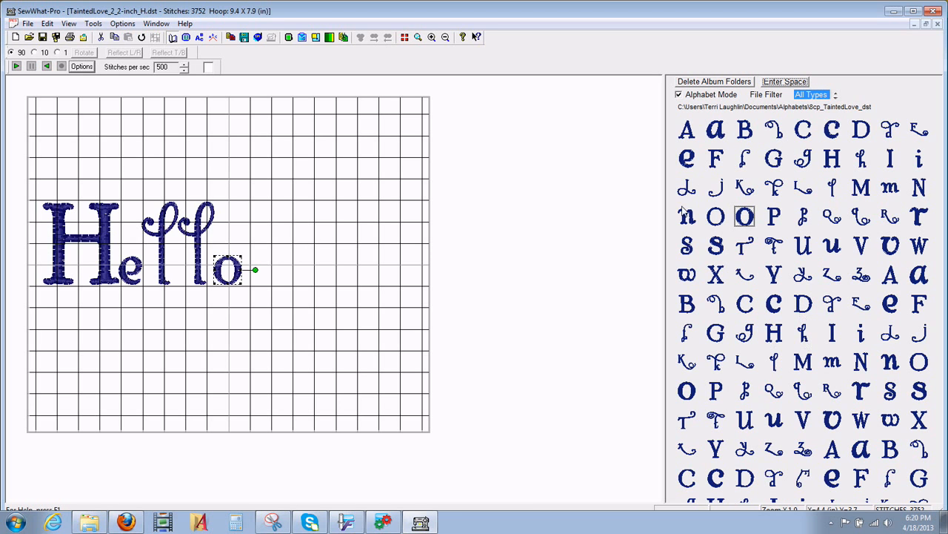
- Start the second word with a capital A followed by a swirly l
click(684, 129)
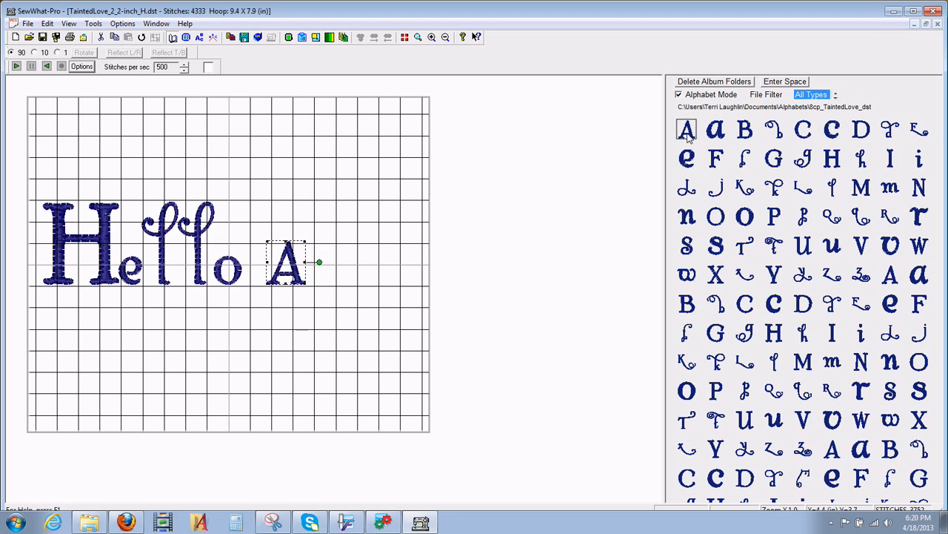
mouse_move(773, 178)
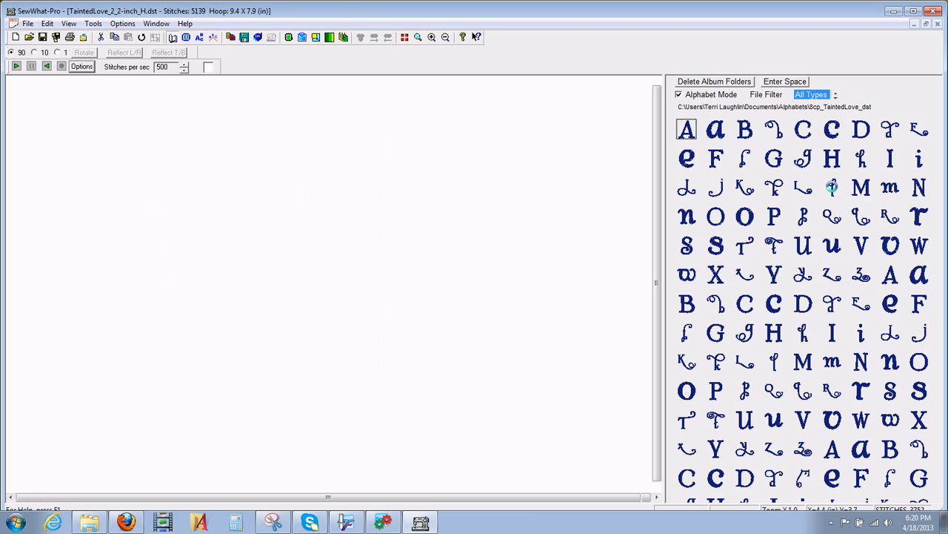
click(833, 186)
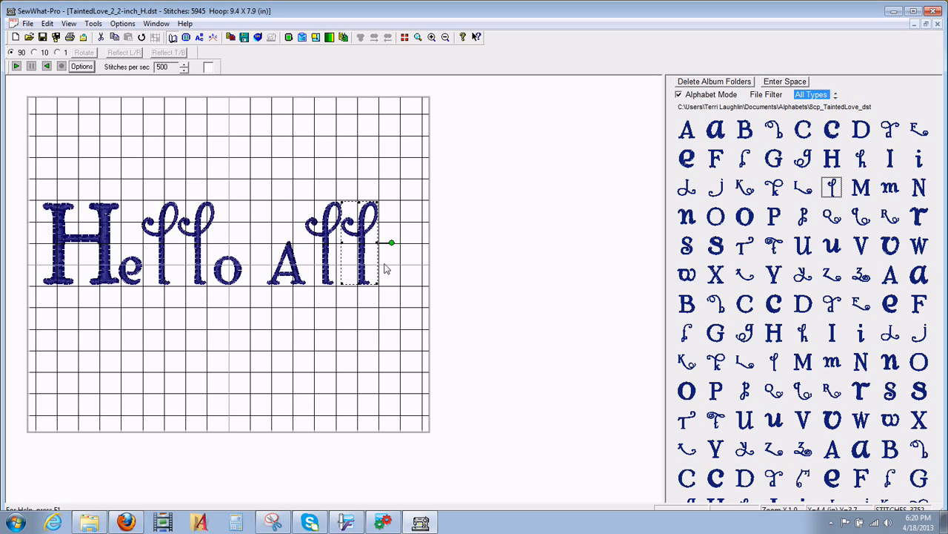
mouse_move(363, 137)
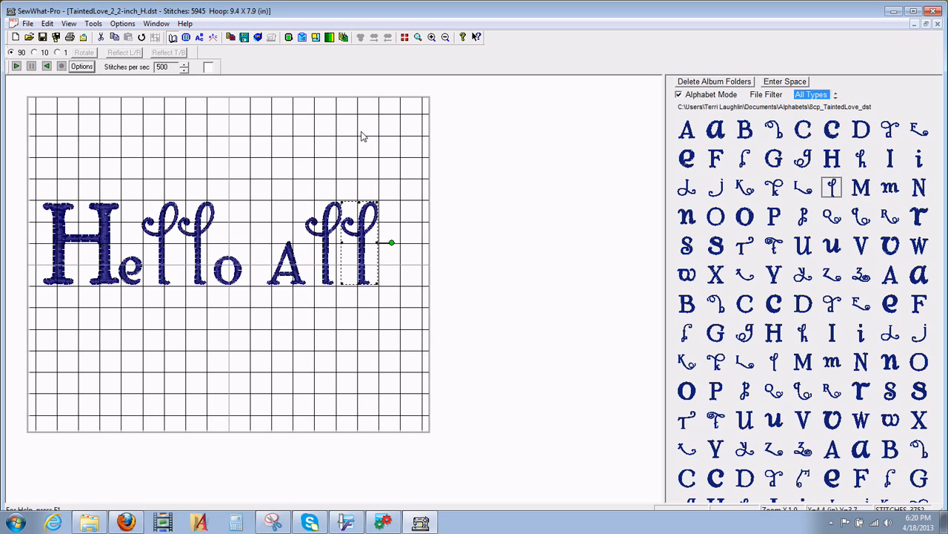
mouse_move(338, 140)
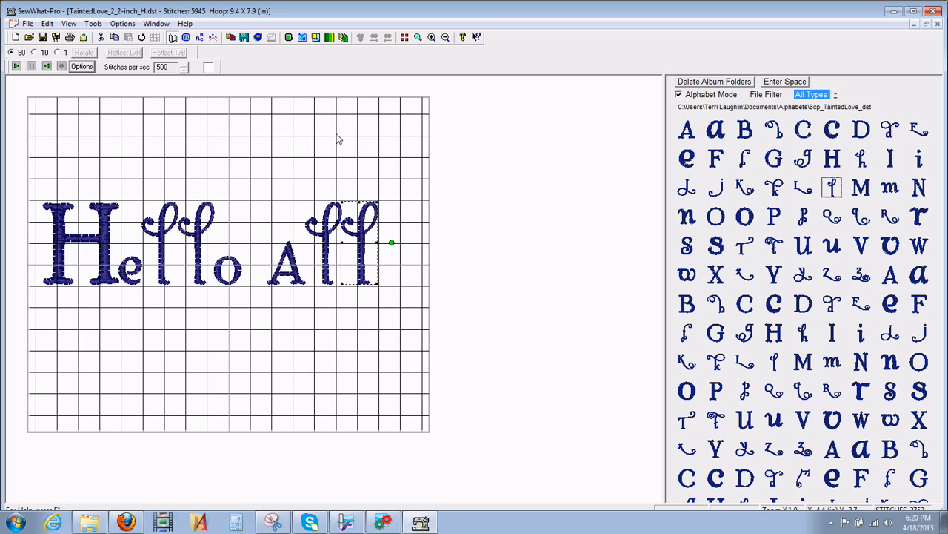
mouse_move(352, 243)
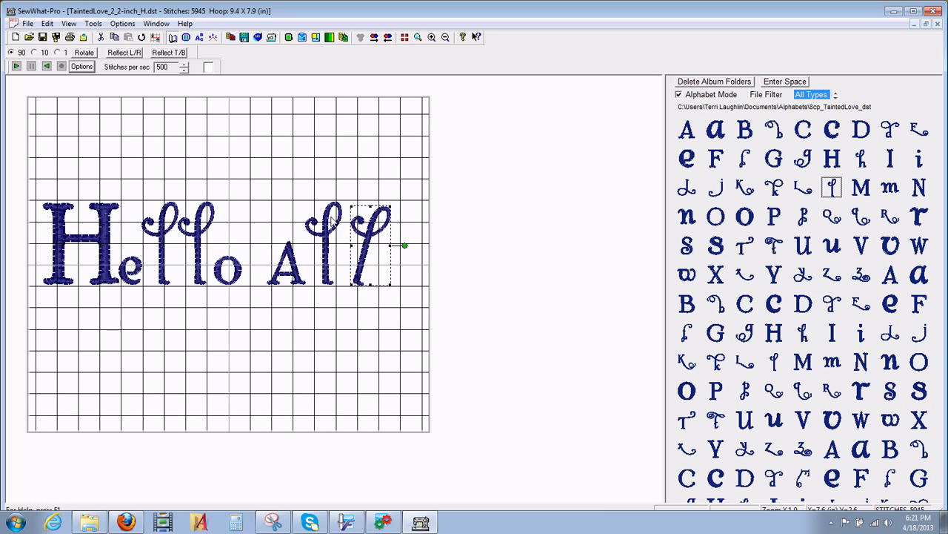
- Select the A of 'All' on the hoop so it can be tilted
click(284, 260)
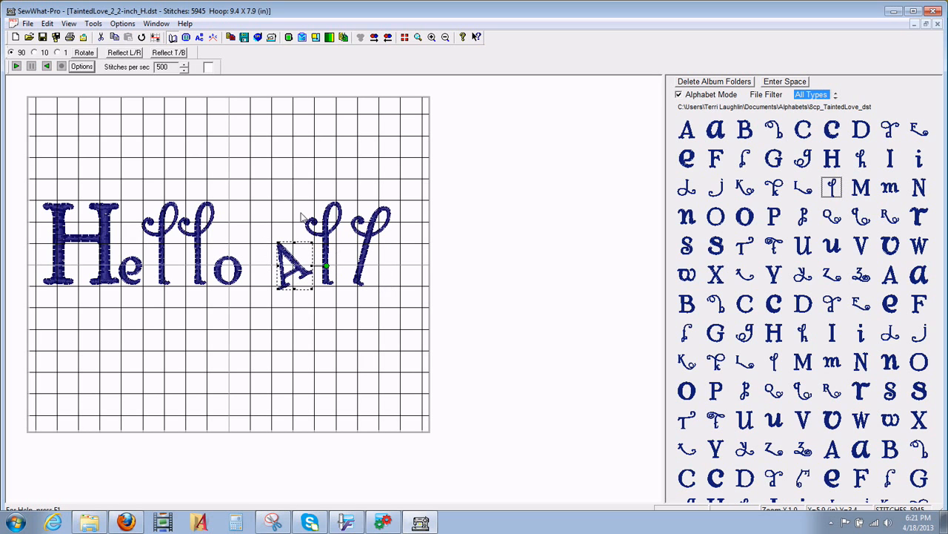
mouse_move(249, 119)
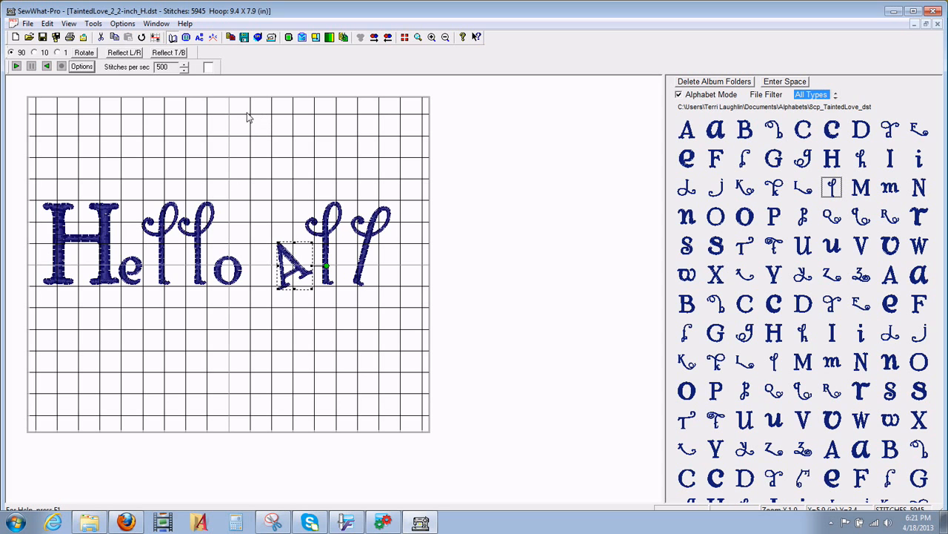
mouse_move(133, 131)
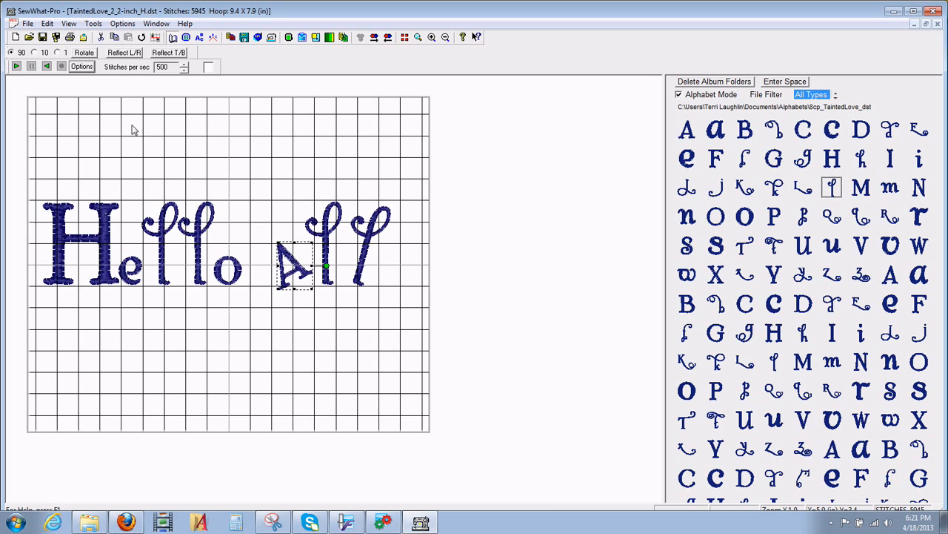